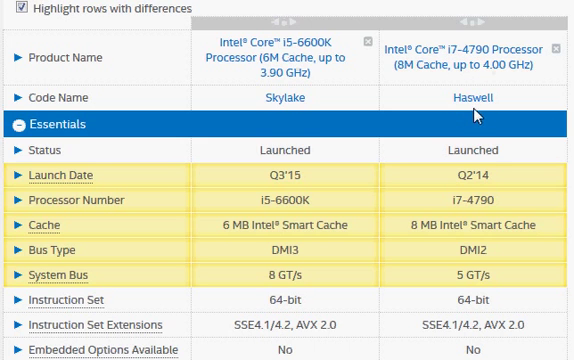
pyautogui.moveTo(458, 180)
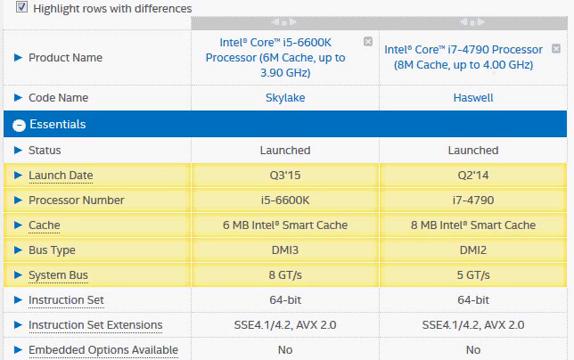
# - Scroll the i5-6600K vs i7-4790 comparison from Product Name through the Essentials rows
pyautogui.scroll(-3)
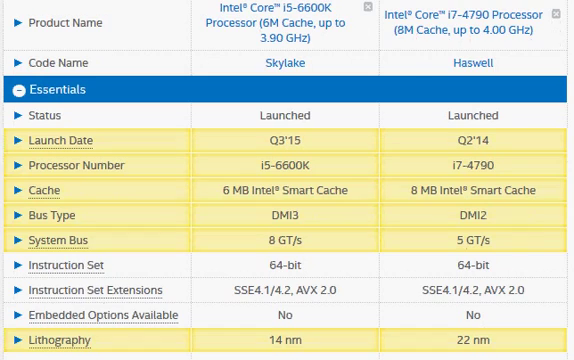
pyautogui.scroll(-3)
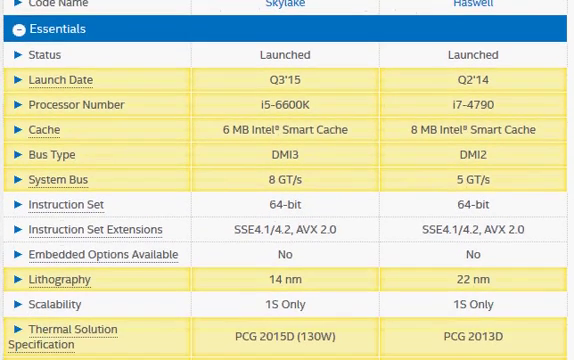
# - Scroll to Performance and highlight the i7-4790's 8-thread count against the i5-6600K's 4
pyautogui.scroll(-3)
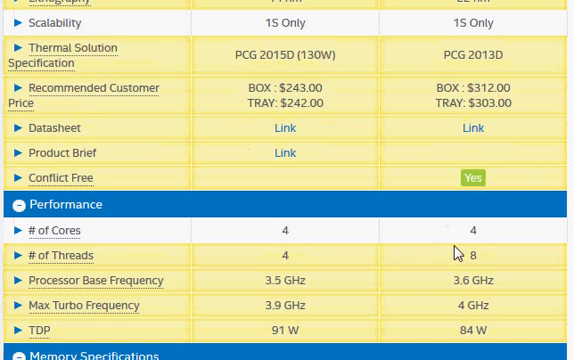
pyautogui.doubleClick(472, 254)
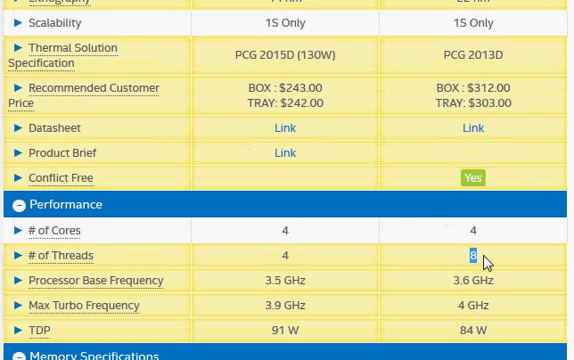
pyautogui.moveTo(472, 264)
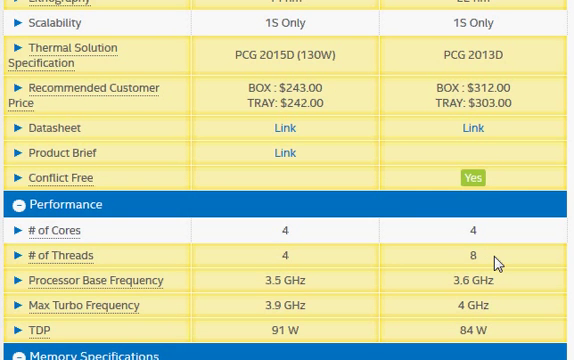
pyautogui.moveTo(442, 292)
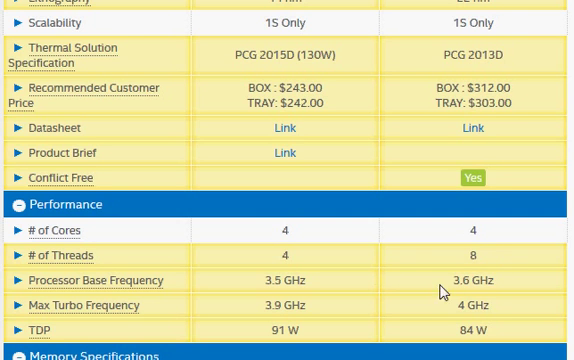
pyautogui.doubleClick(470, 280)
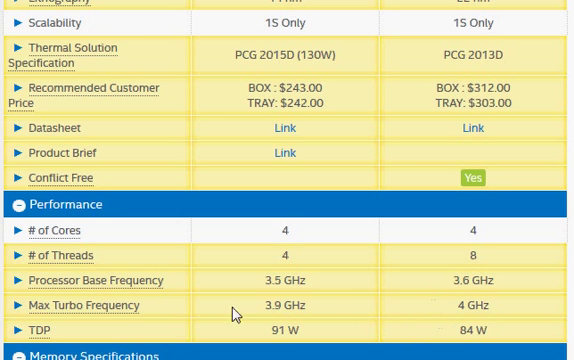
pyautogui.moveTo(456, 308)
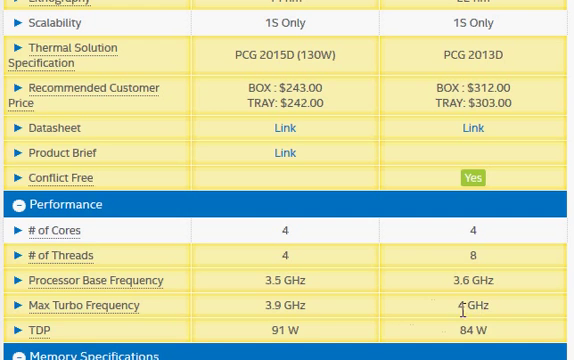
pyautogui.doubleClick(464, 304)
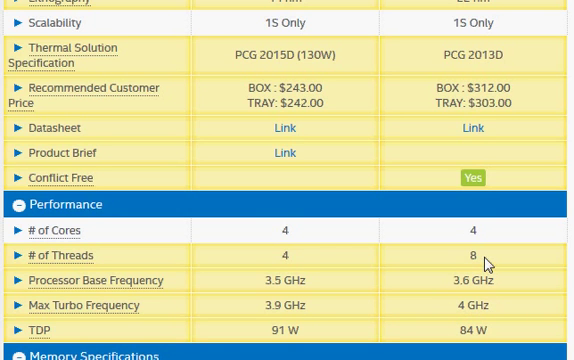
pyautogui.moveTo(460, 296)
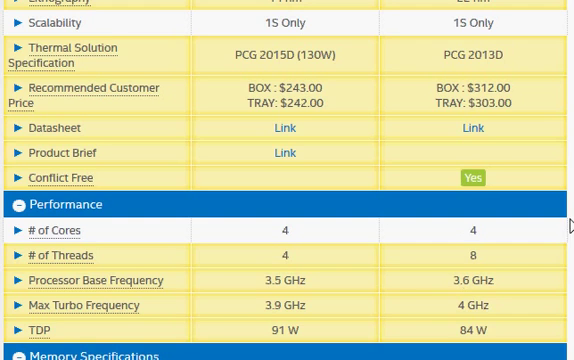
# - Scroll back to the Skylake i5-6600K vs Haswell i7-4790 names, code names and Essentials
pyautogui.scroll(3)
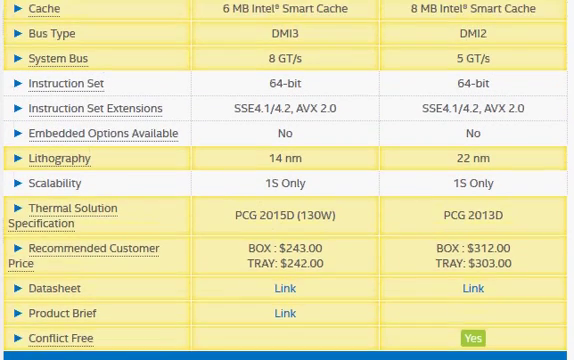
pyautogui.scroll(-3)
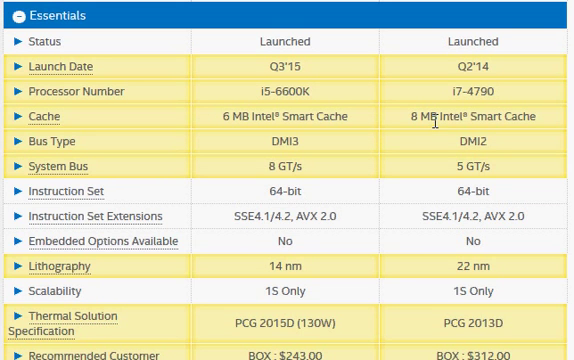
pyautogui.scroll(-3)
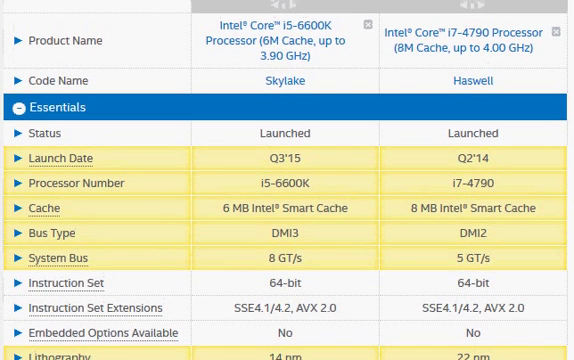
pyautogui.moveTo(292, 300)
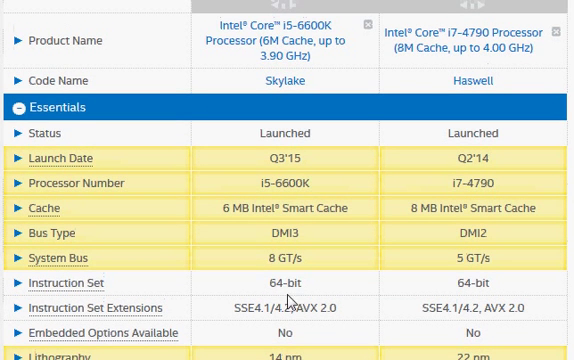
pyautogui.doubleClick(288, 354)
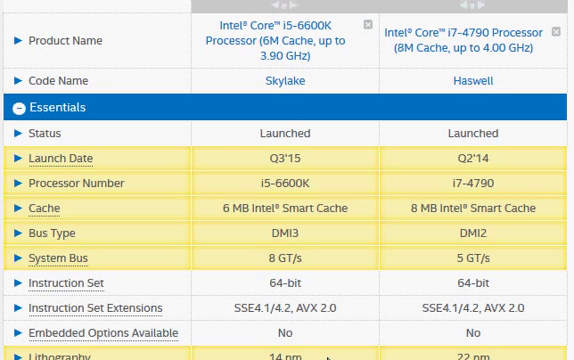
pyautogui.moveTo(456, 104)
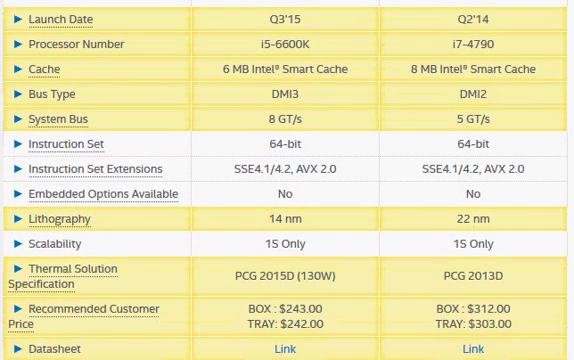
# - View the PassMark i7-4790 @ 3.60GHz page with its Average CPU Mark of 10042
pyautogui.scroll(-3)
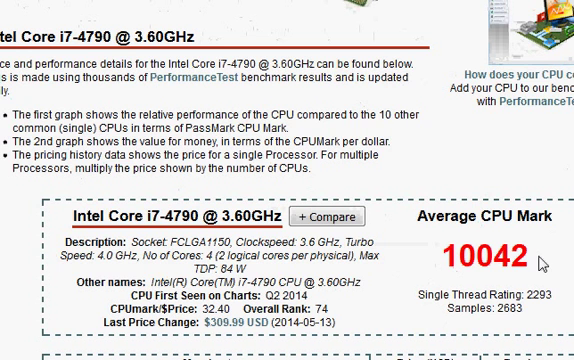
pyautogui.moveTo(544, 264)
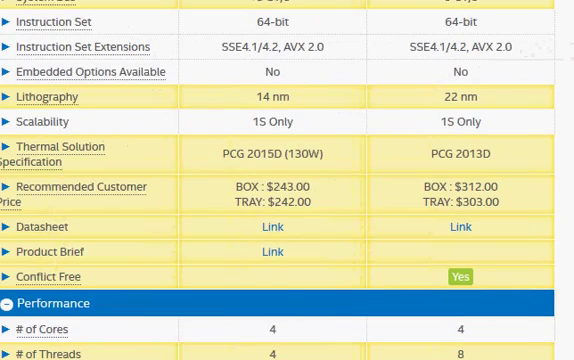
# - Scroll past price and Performance to Memory Specifications: 64 GB vs 32 GB max memory
pyautogui.scroll(-3)
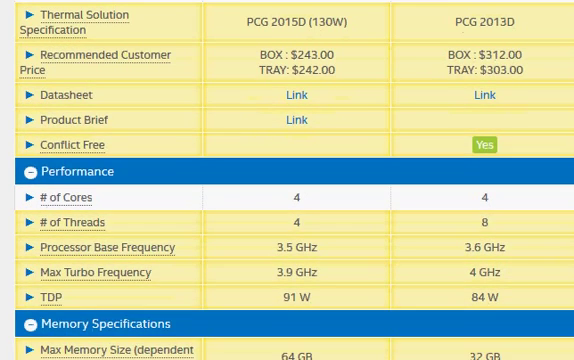
pyautogui.scroll(3)
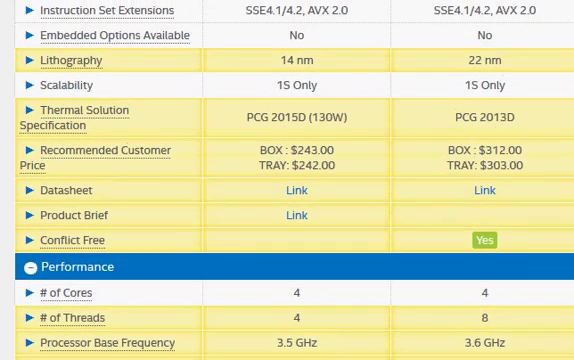
pyautogui.doubleClick(500, 152)
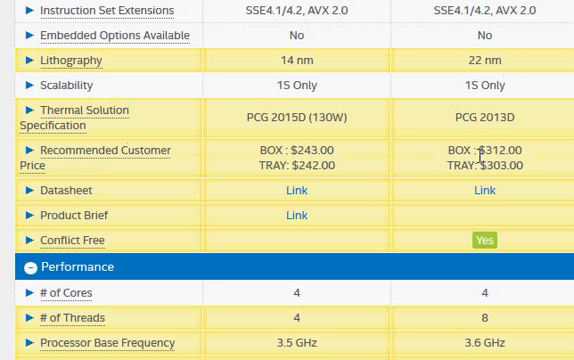
pyautogui.doubleClick(496, 148)
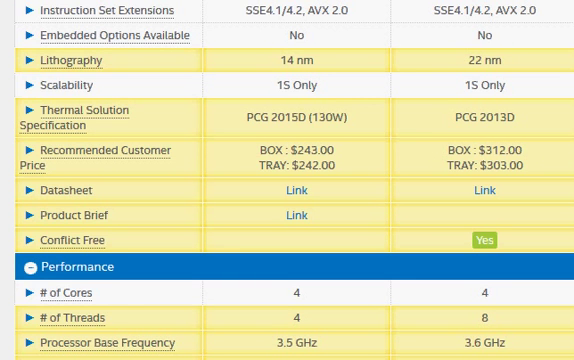
pyautogui.scroll(-3)
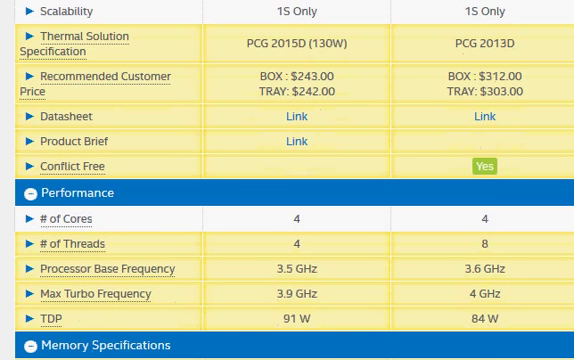
pyautogui.scroll(-3)
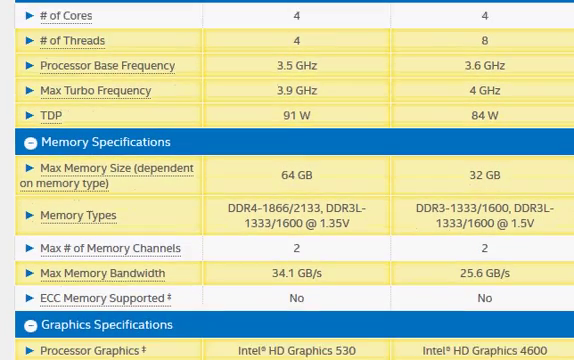
# - Review the memory and graphics specs, then return to the product names at the top
pyautogui.scroll(-3)
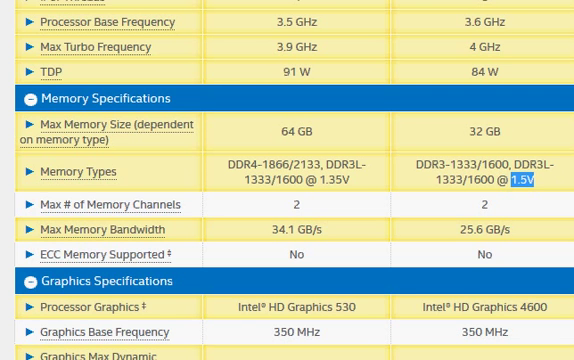
pyautogui.scroll(3)
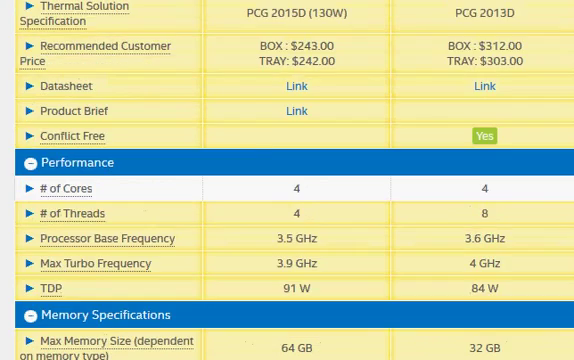
pyautogui.scroll(-3)
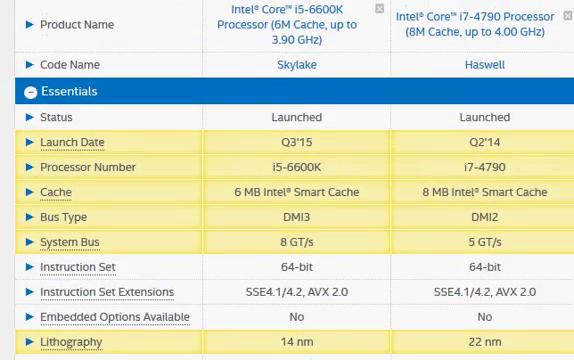